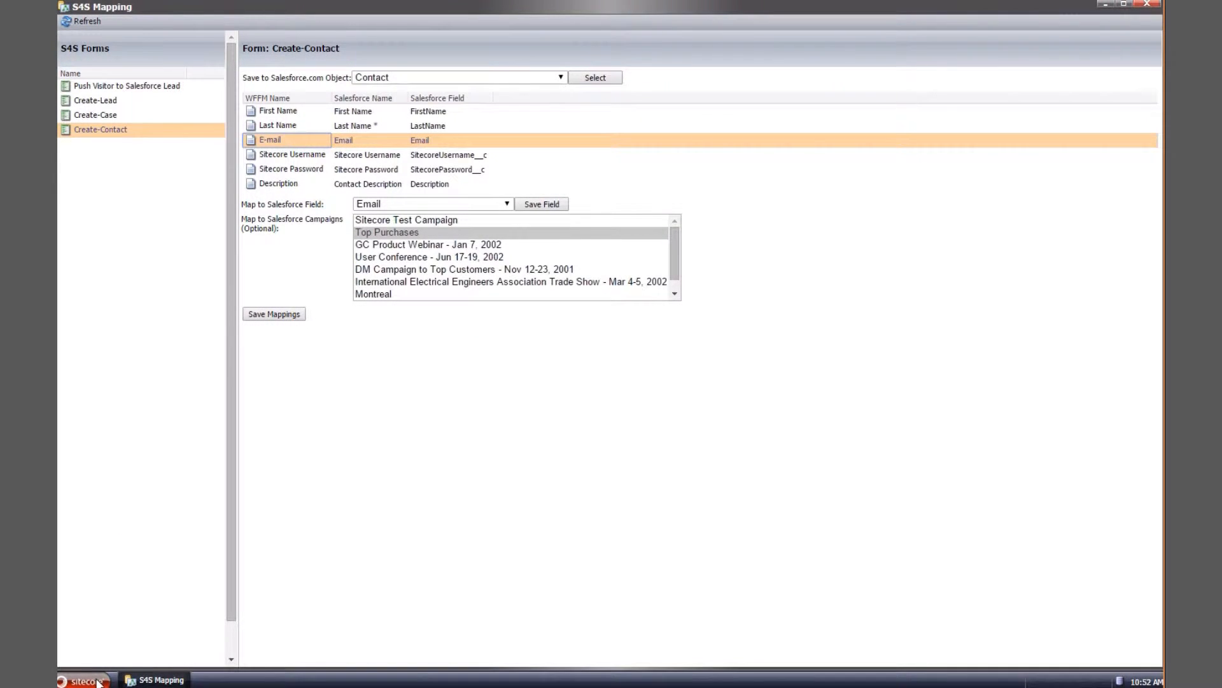
# Review the Create Contact form's field mappings, keeping Contact as the Salesforce object.
pyautogui.click(82, 679)
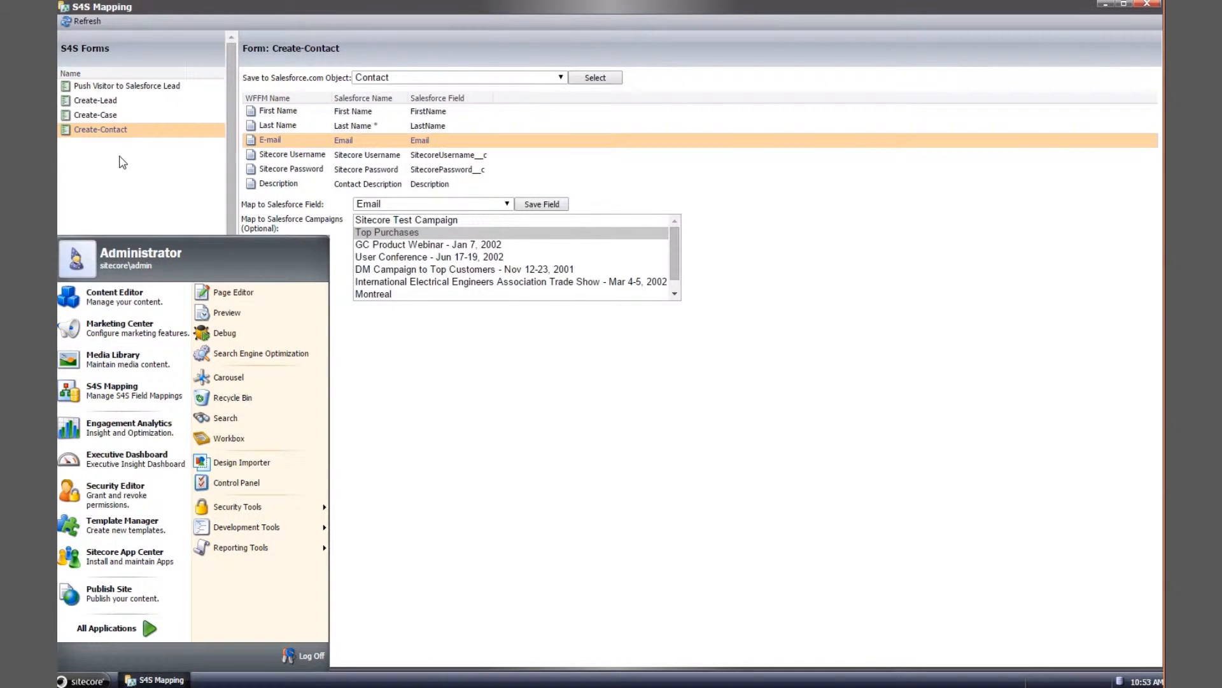
pyautogui.moveTo(112, 130)
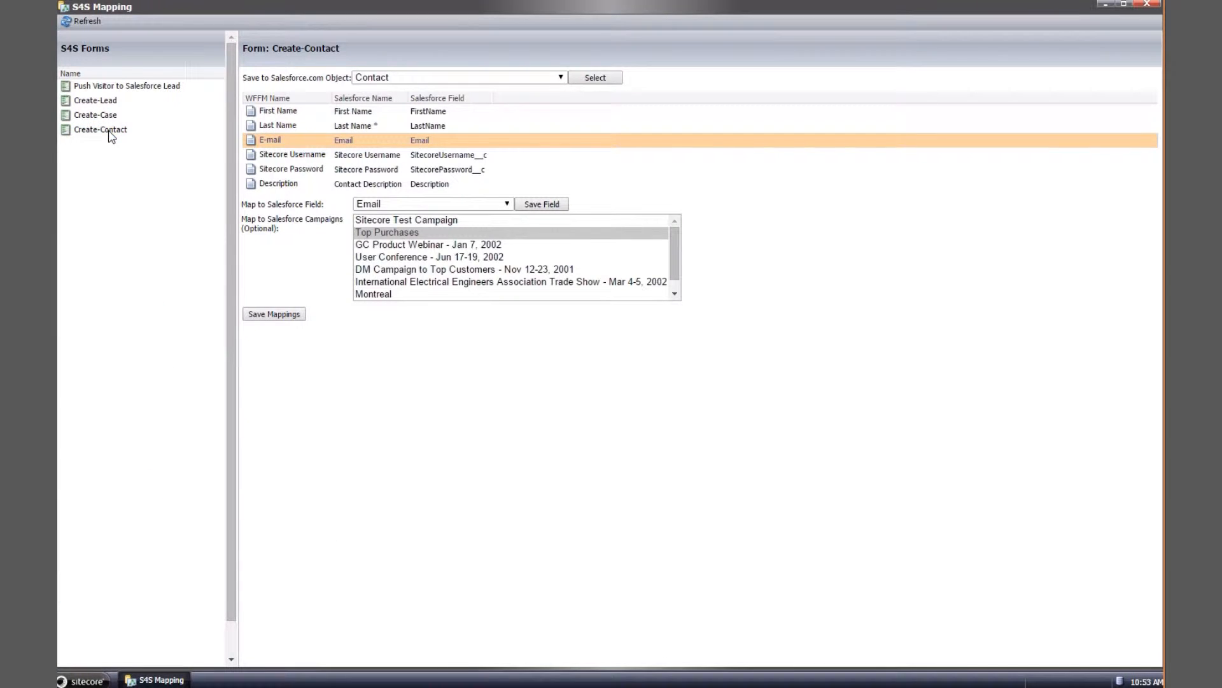
pyautogui.click(560, 77)
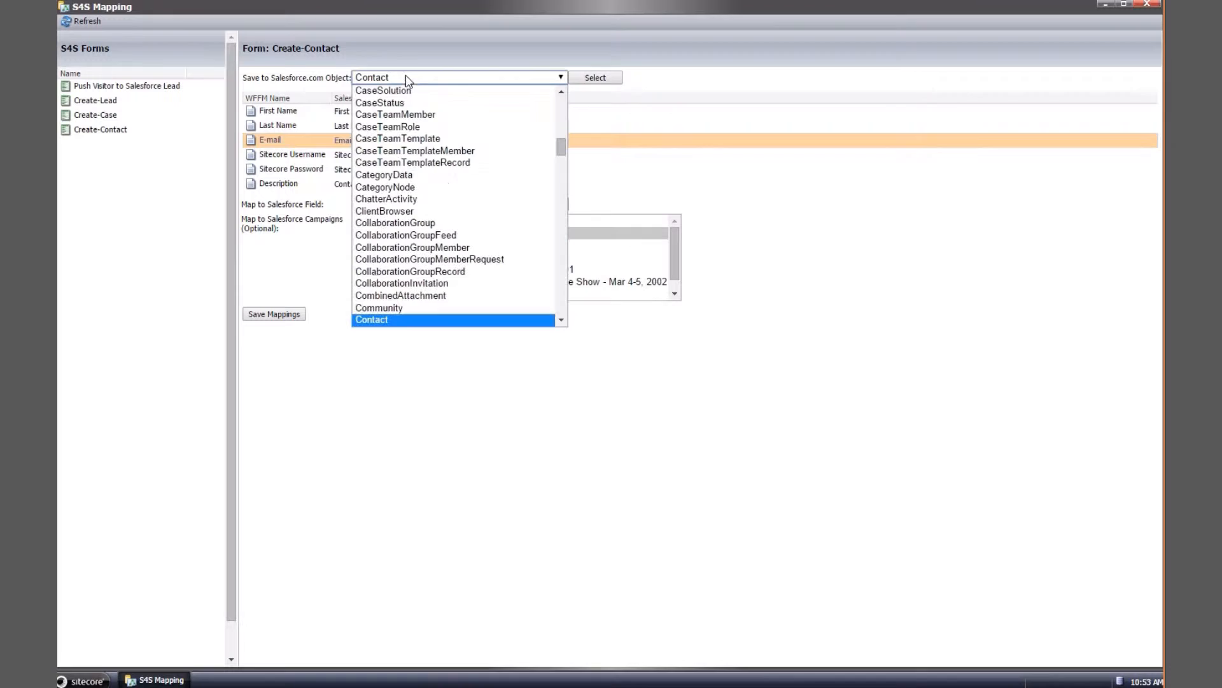
pyautogui.click(372, 318)
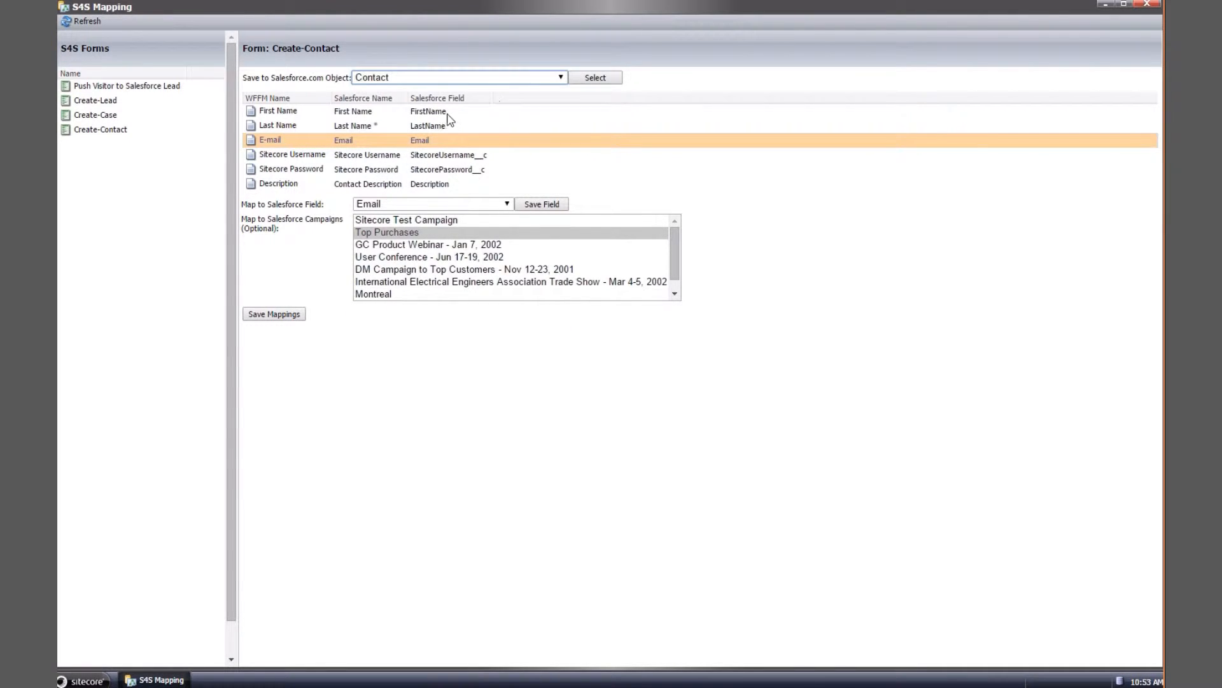
pyautogui.moveTo(336, 206)
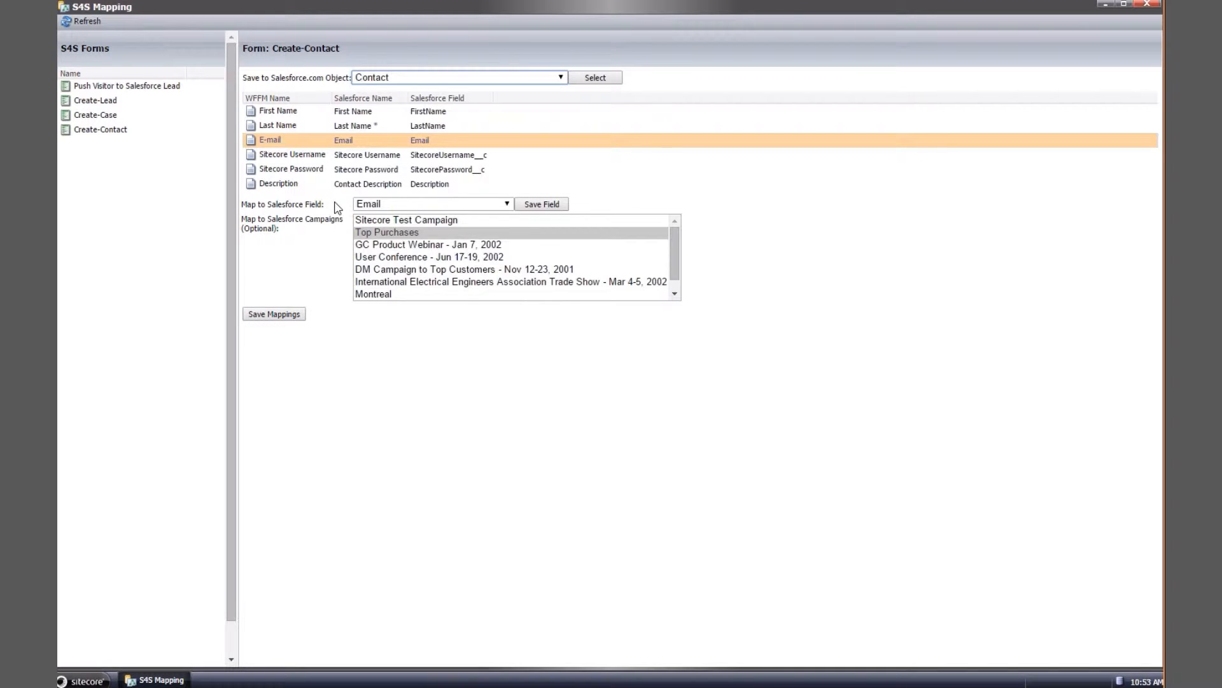
pyautogui.click(505, 204)
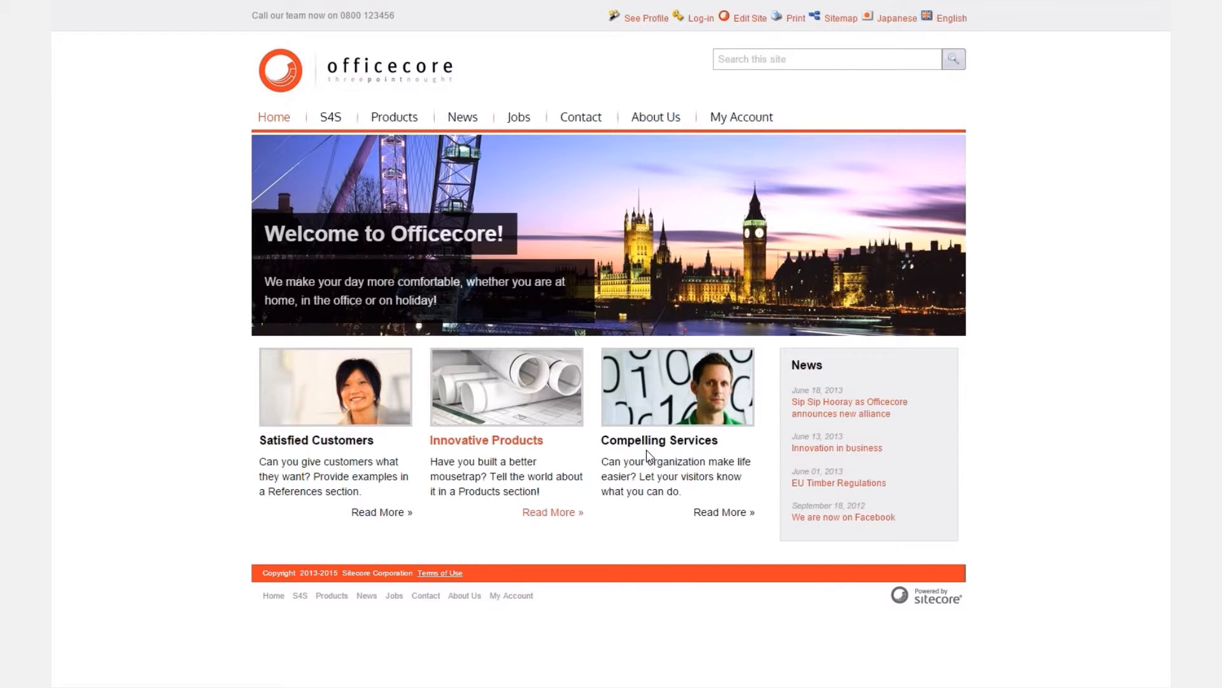
pyautogui.moveTo(393, 117)
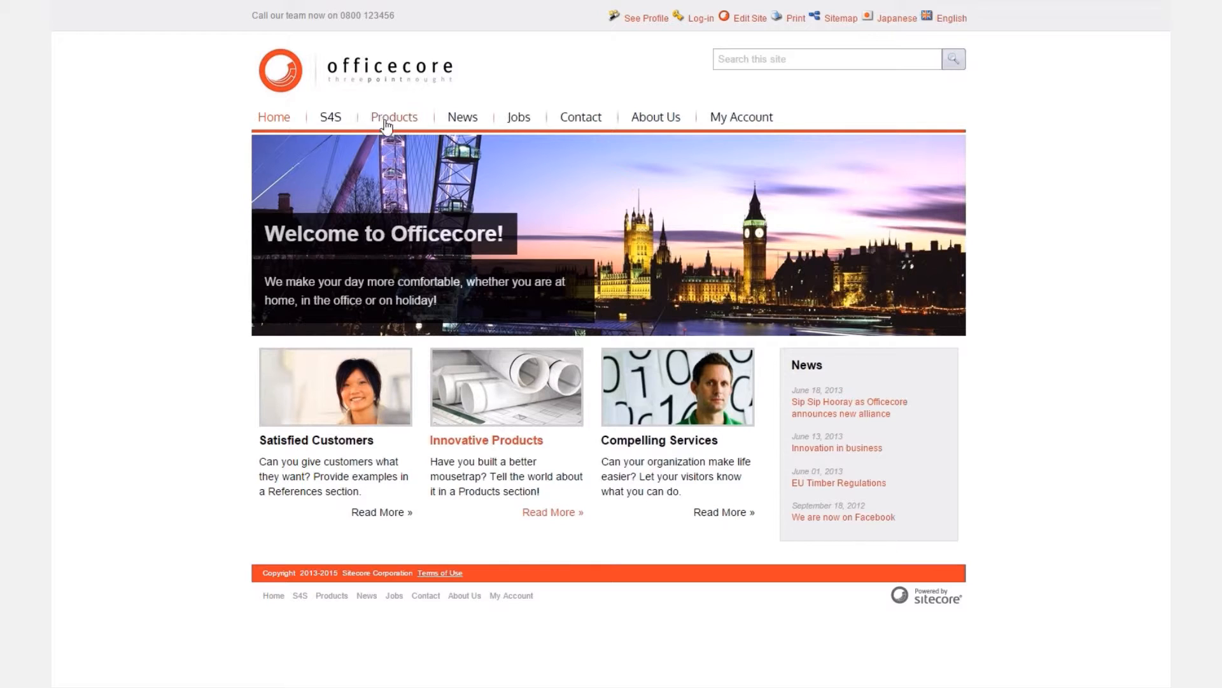
# Browse the Summer Sports, Winter Sports and Ski Goggles product pages.
pyautogui.click(394, 118)
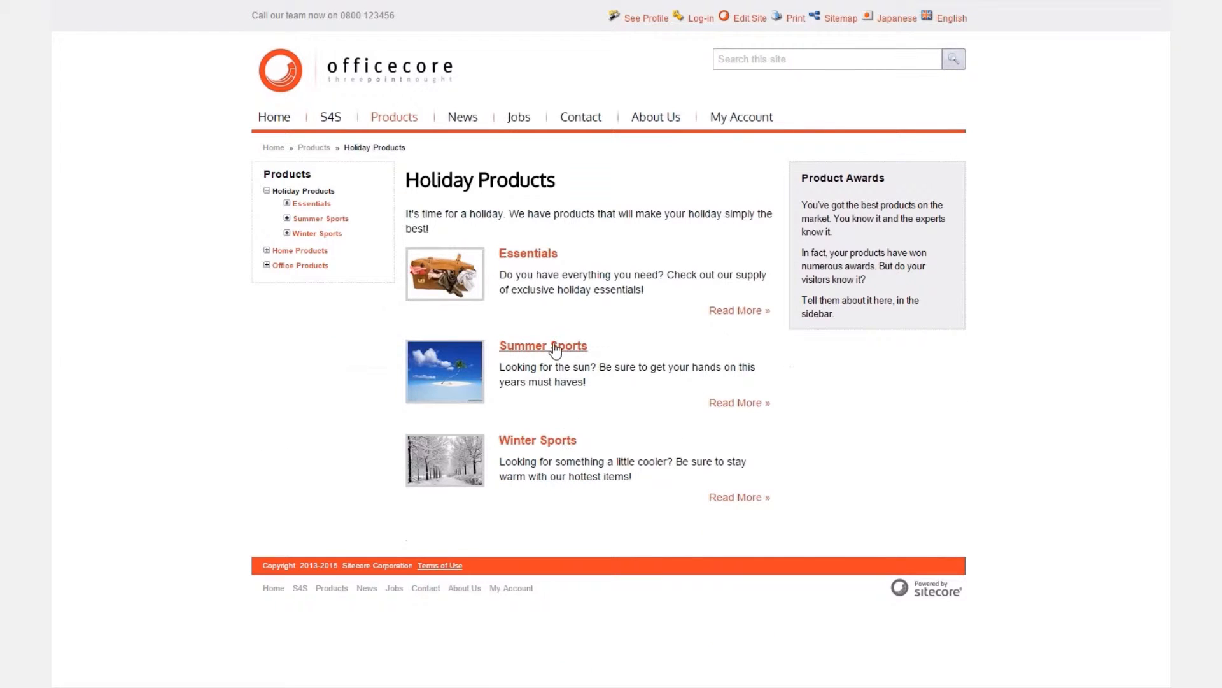
pyautogui.click(542, 345)
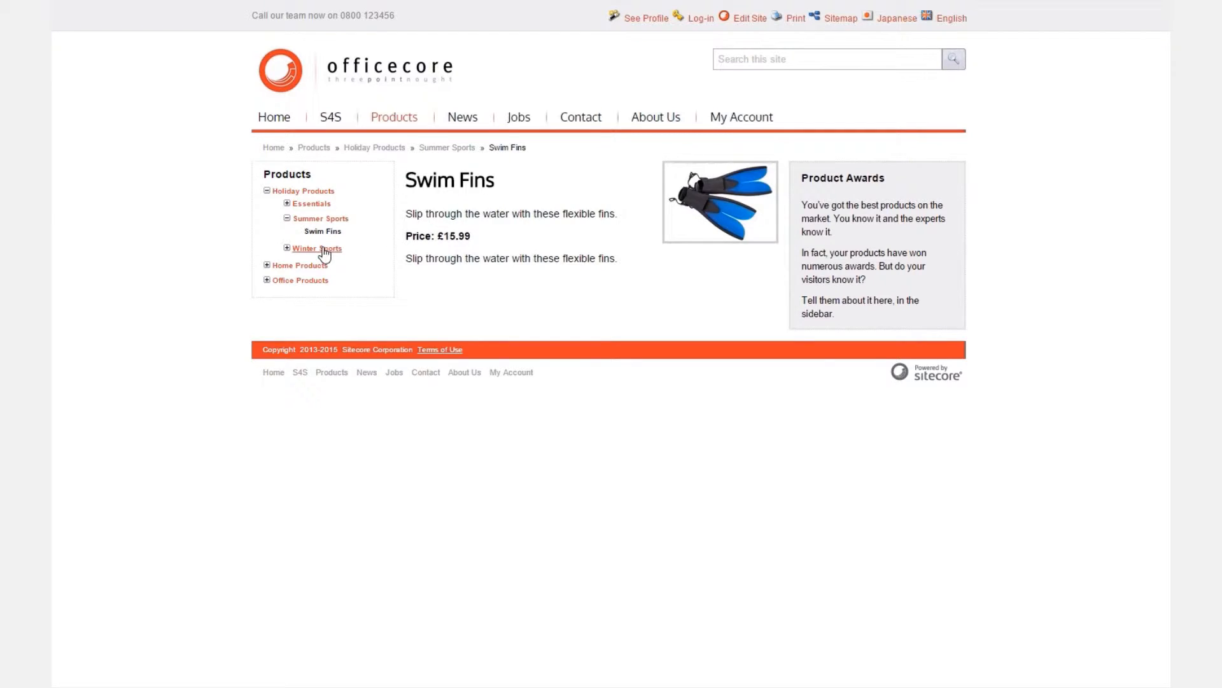
pyautogui.click(316, 249)
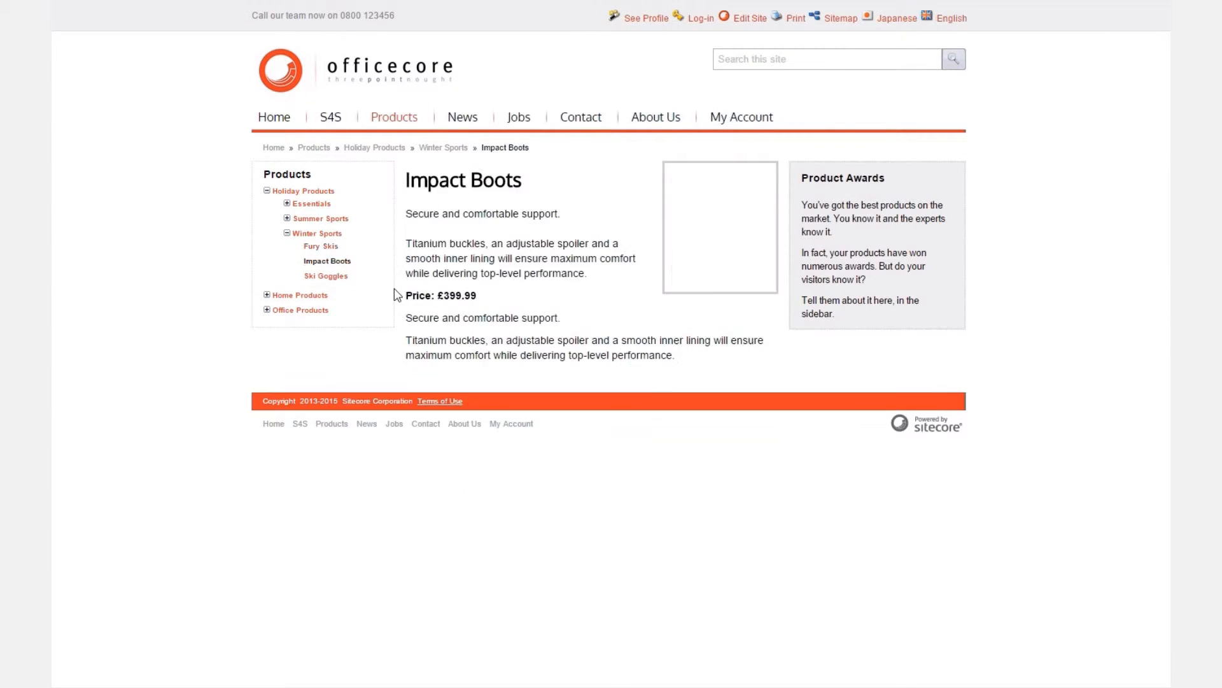
pyautogui.click(326, 275)
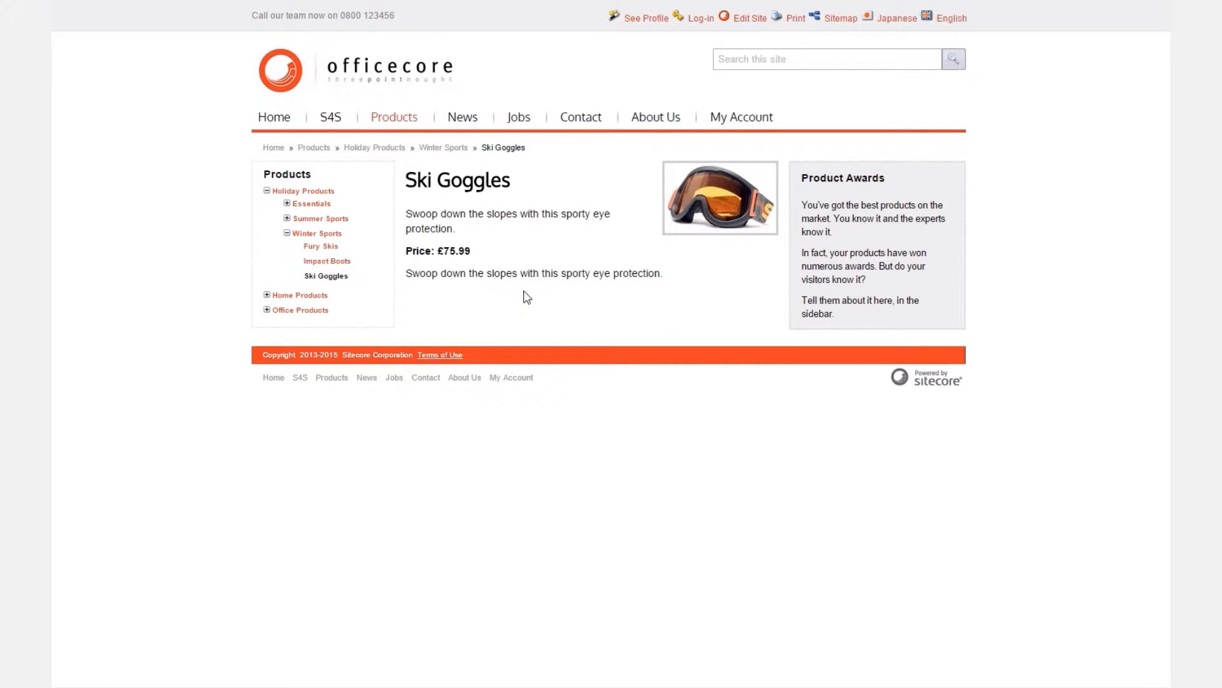
pyautogui.moveTo(529, 295)
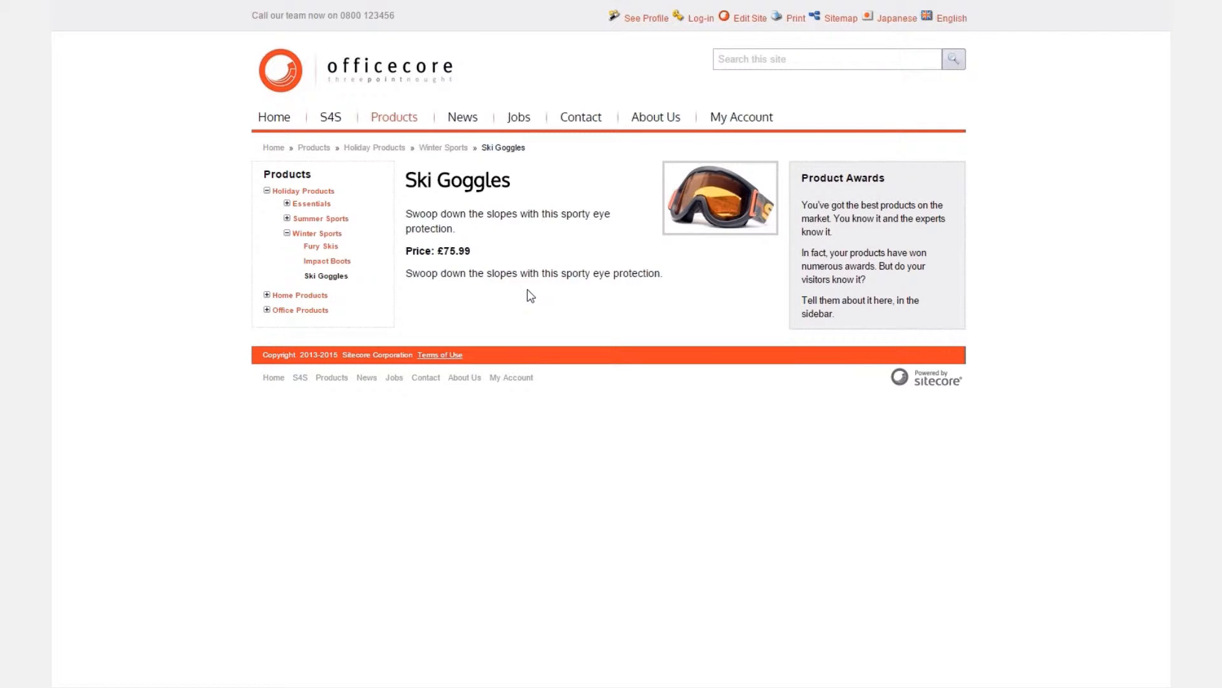
# View the Sitecore USA Inc. contact details, then return to the re-personalized home page.
pyautogui.click(581, 117)
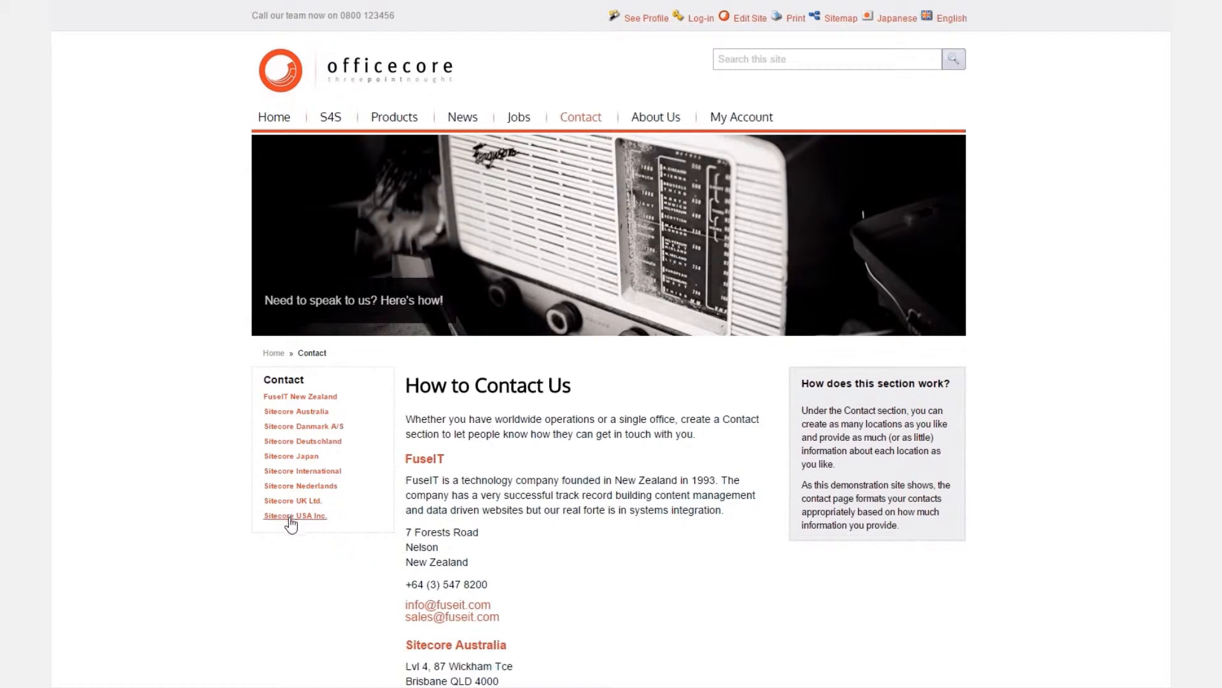
pyautogui.click(296, 515)
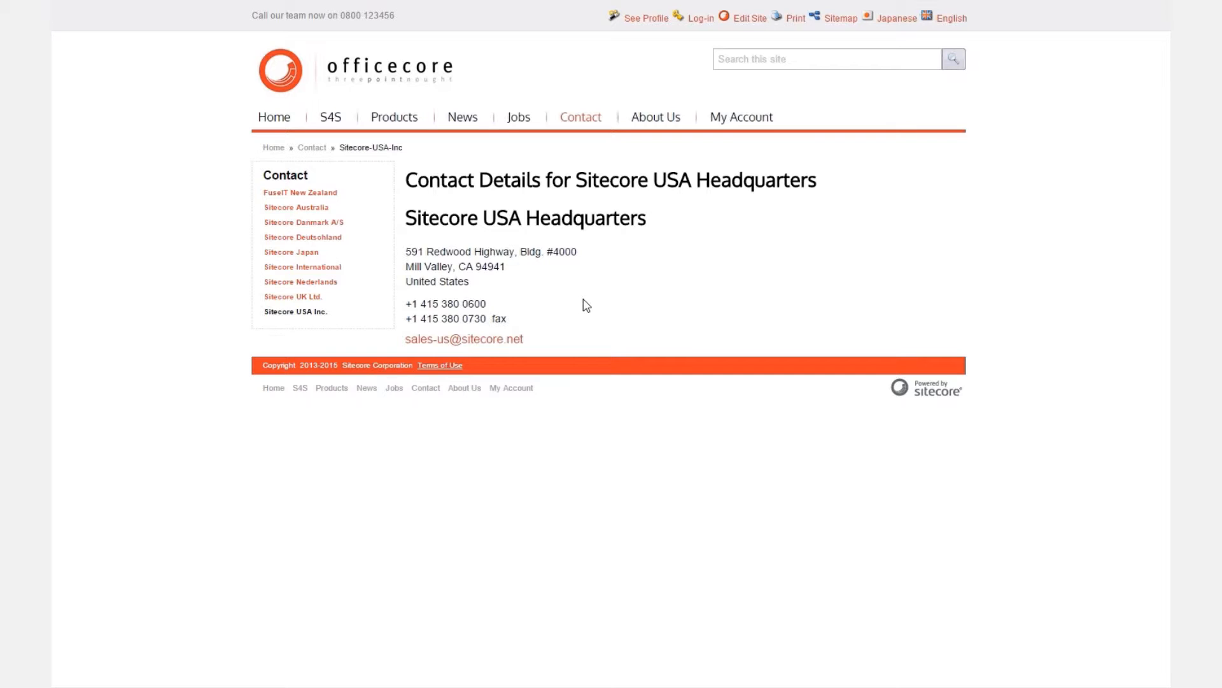
pyautogui.moveTo(274, 117)
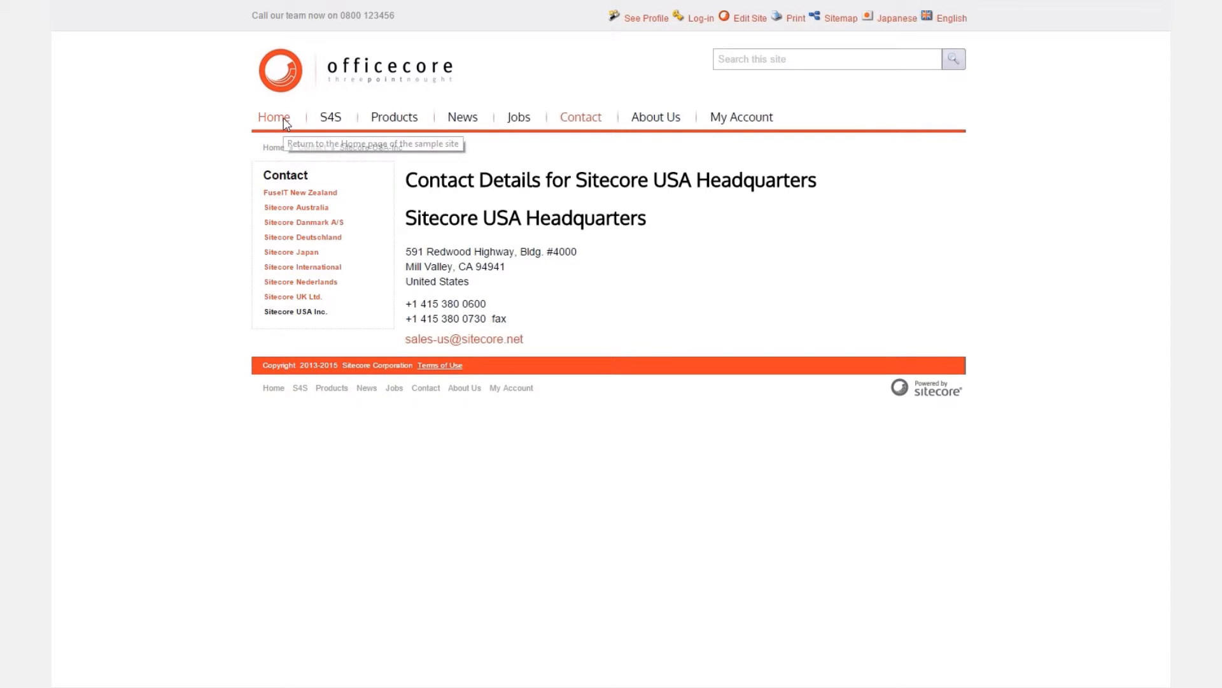
pyautogui.click(272, 117)
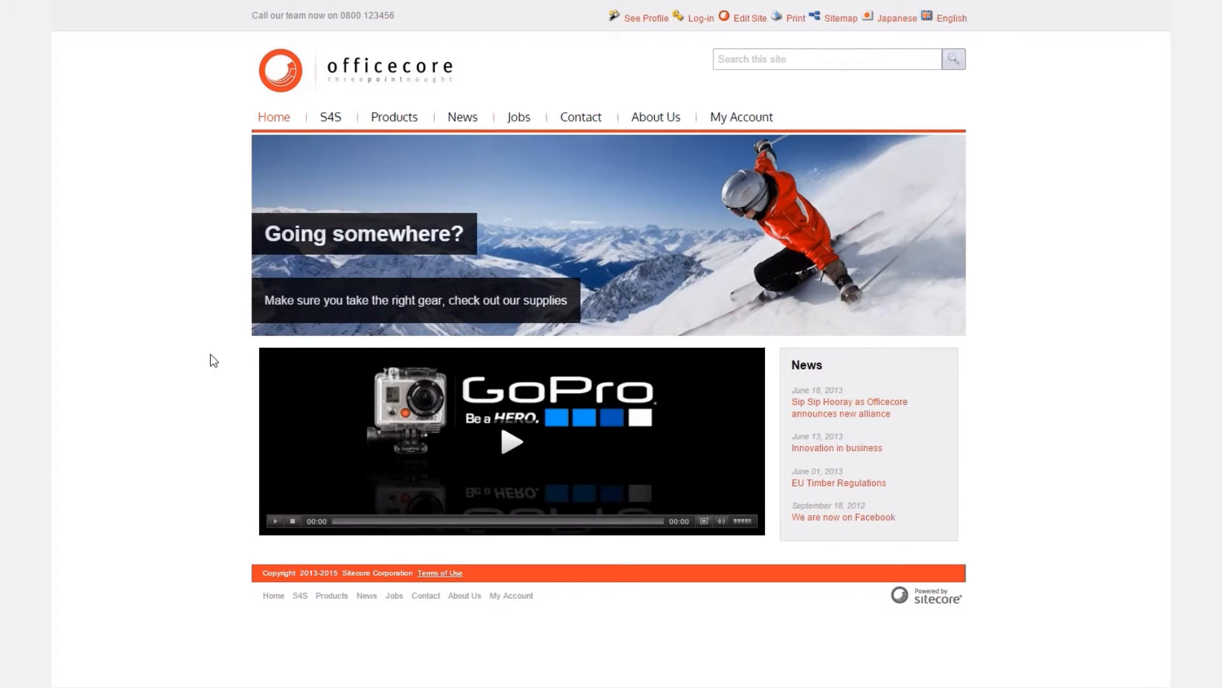
pyautogui.moveTo(572, 463)
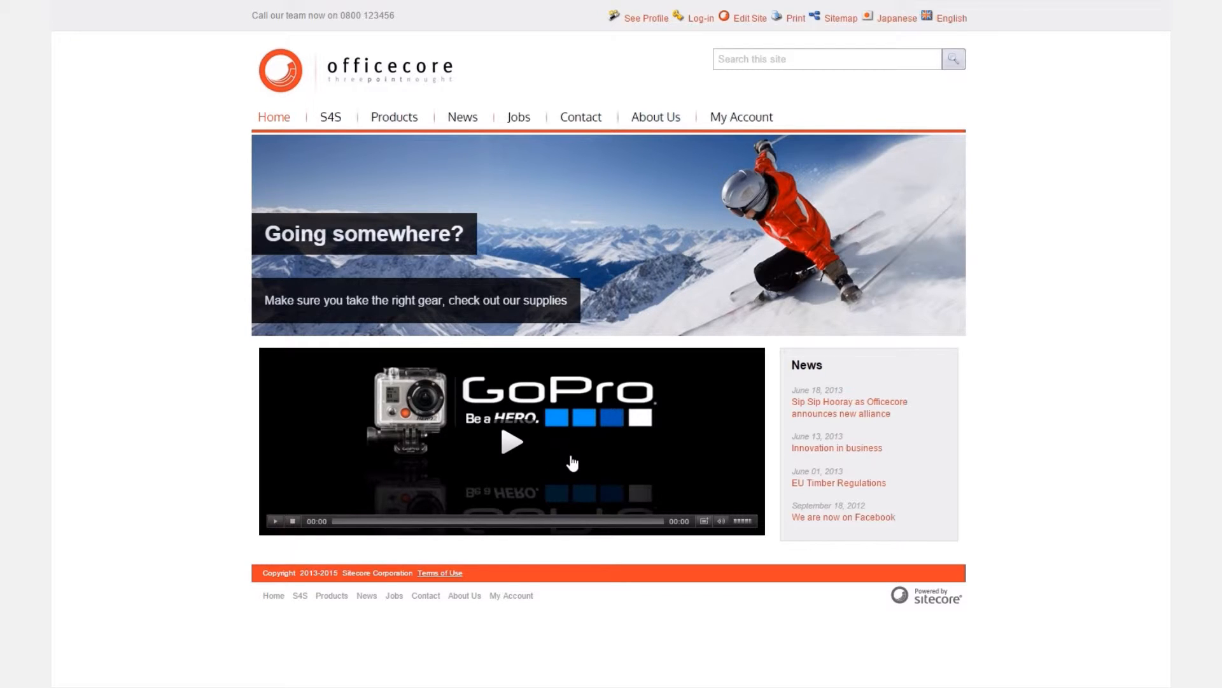
pyautogui.moveTo(598, 462)
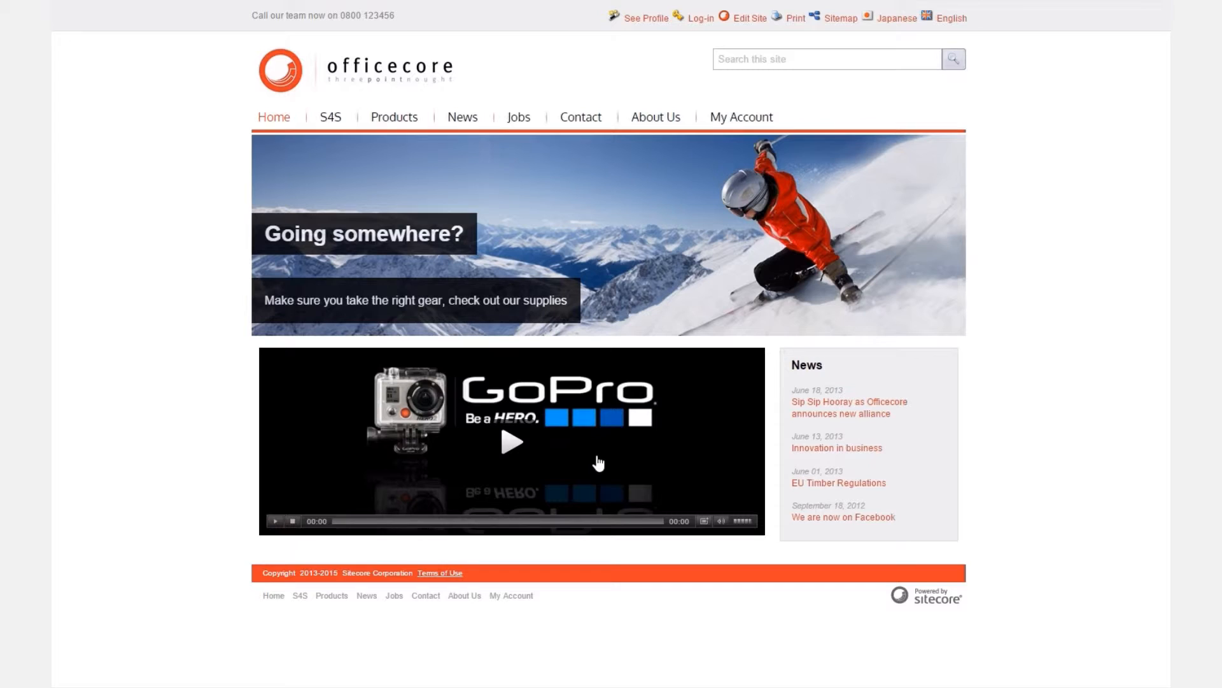
pyautogui.moveTo(587, 209)
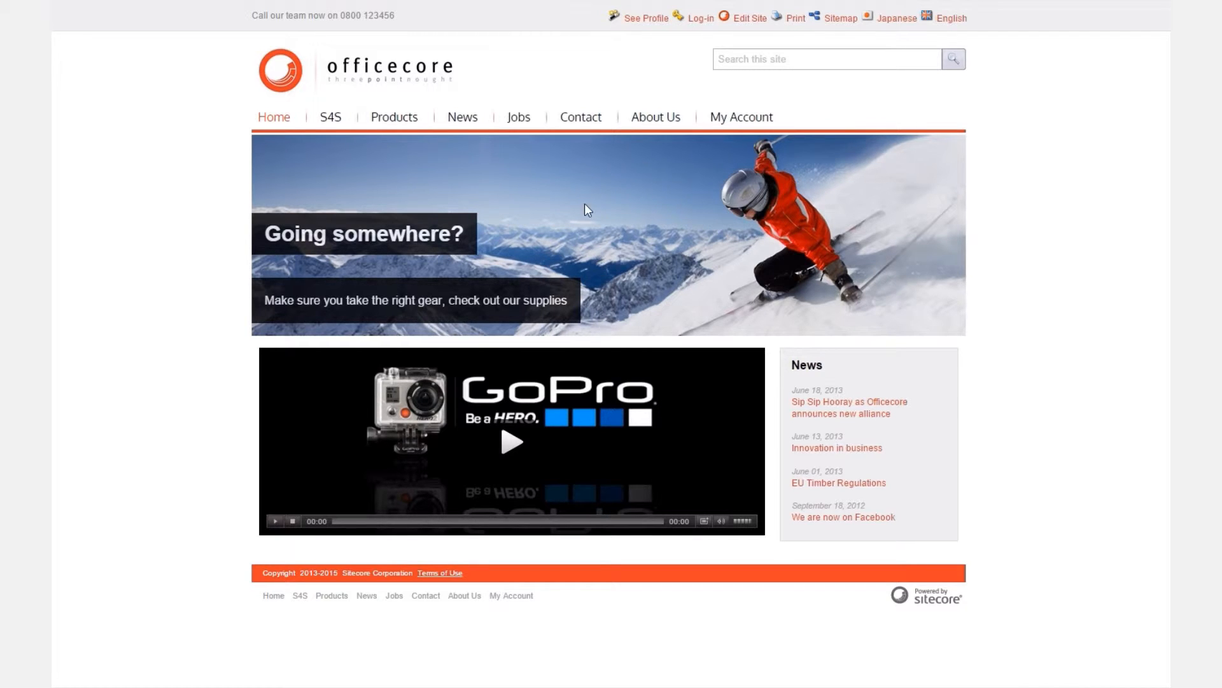
pyautogui.click(330, 118)
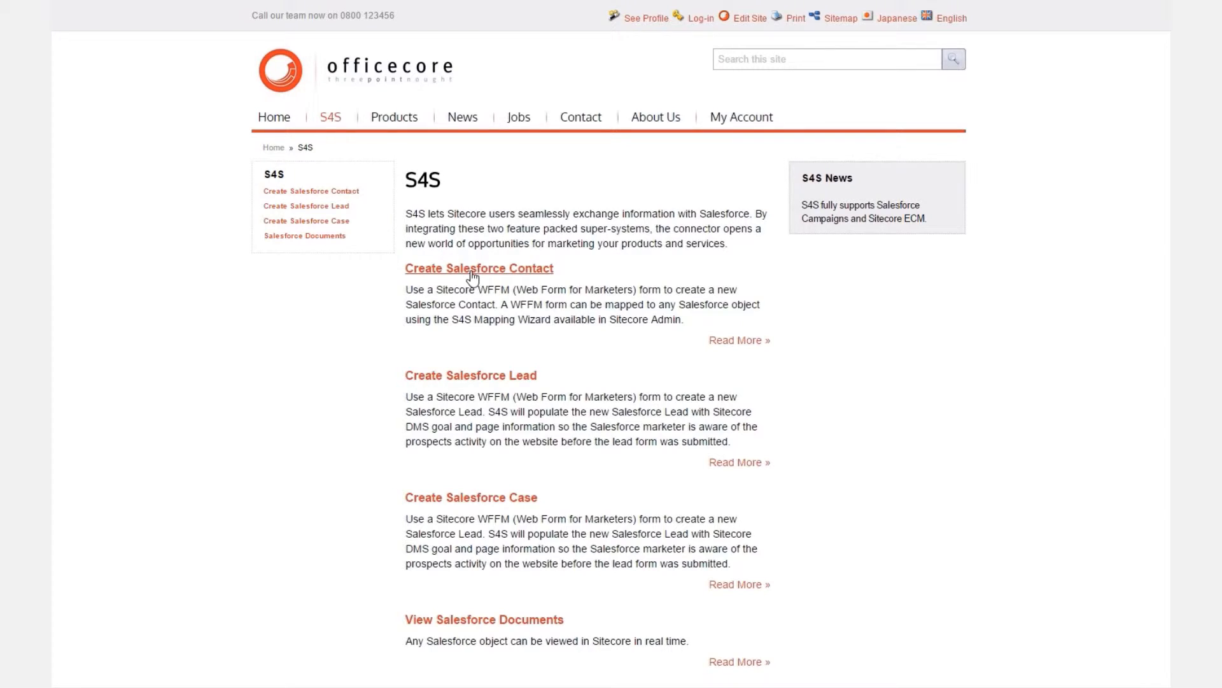
pyautogui.click(479, 269)
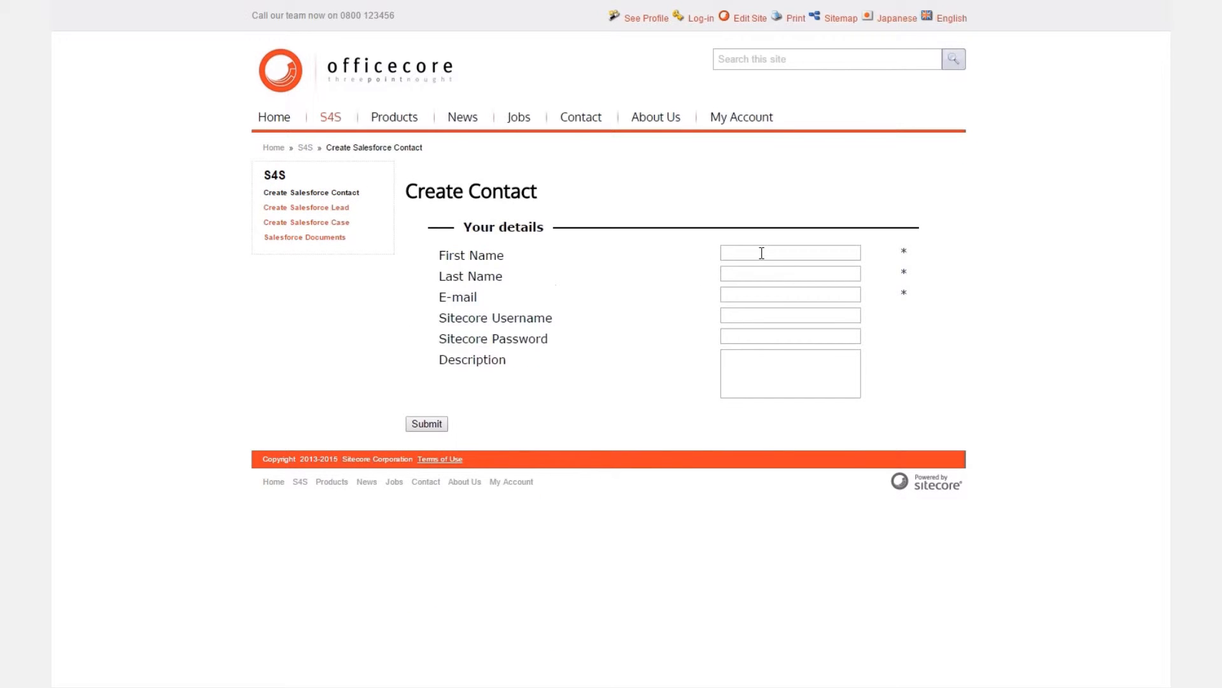
pyautogui.write('Te')
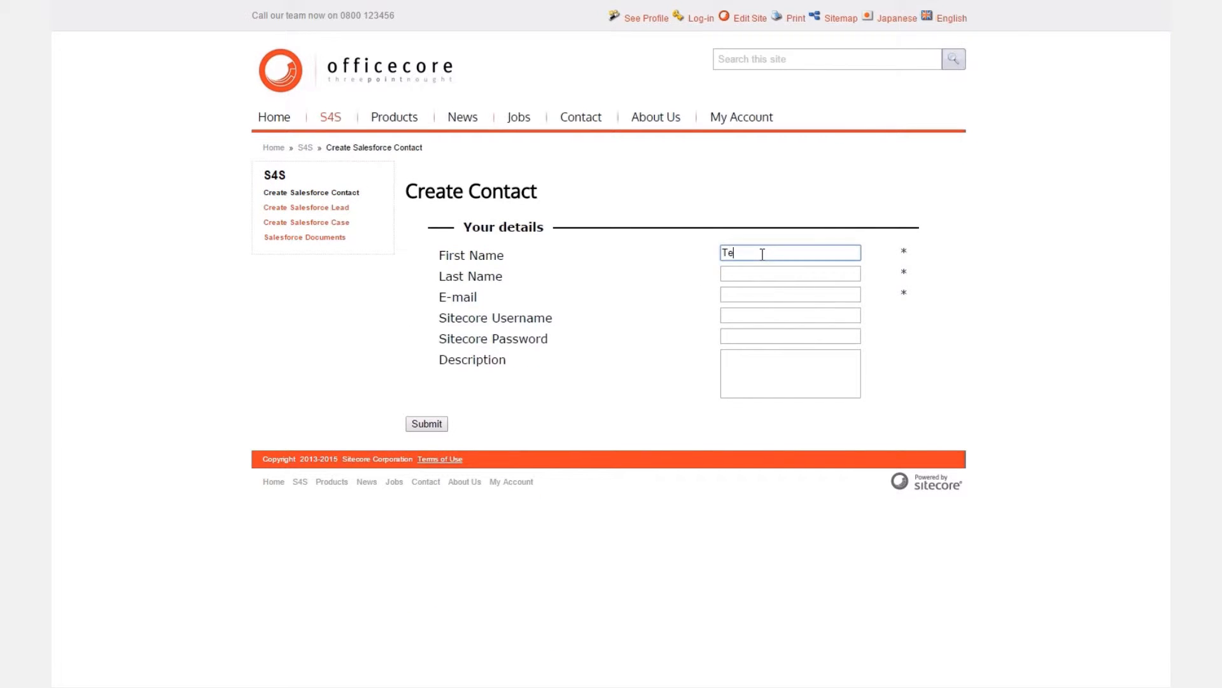
pyautogui.write('LastNa')
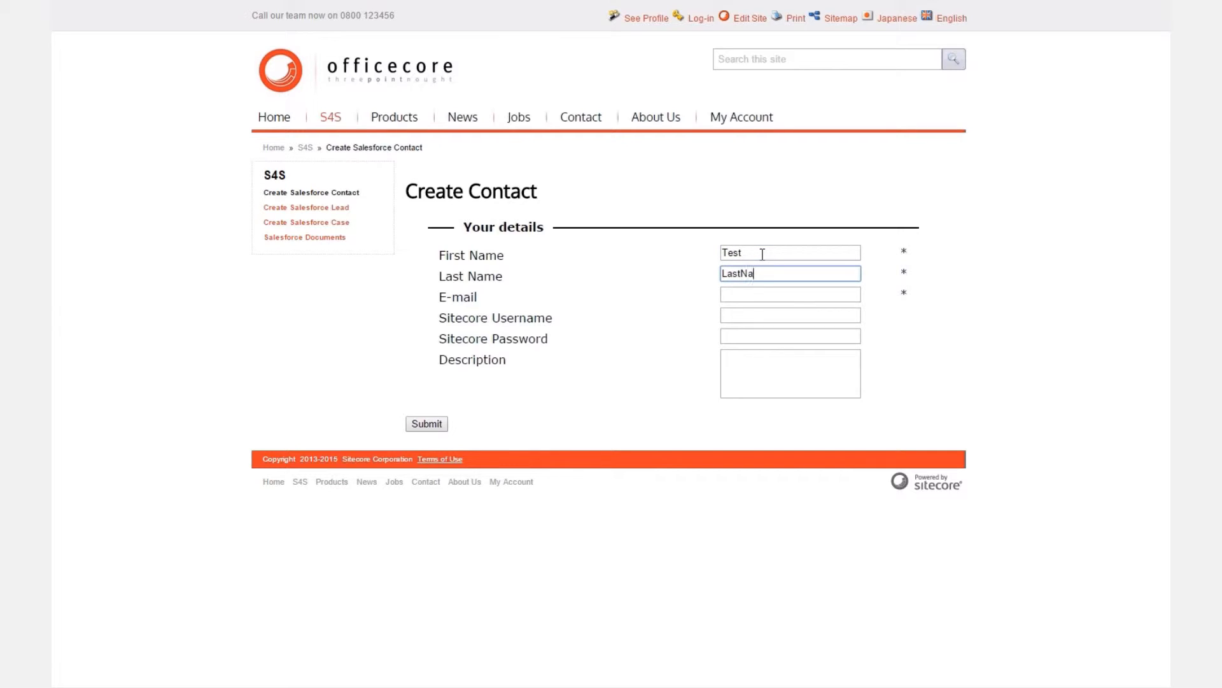
pyautogui.click(789, 294)
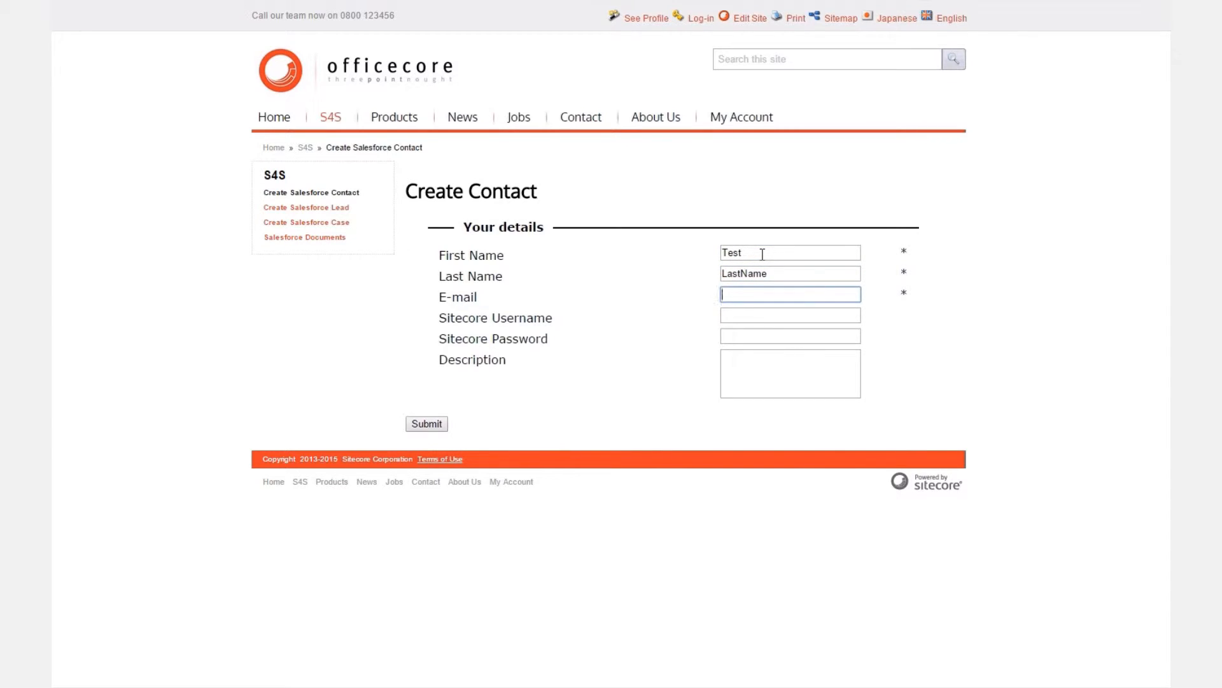
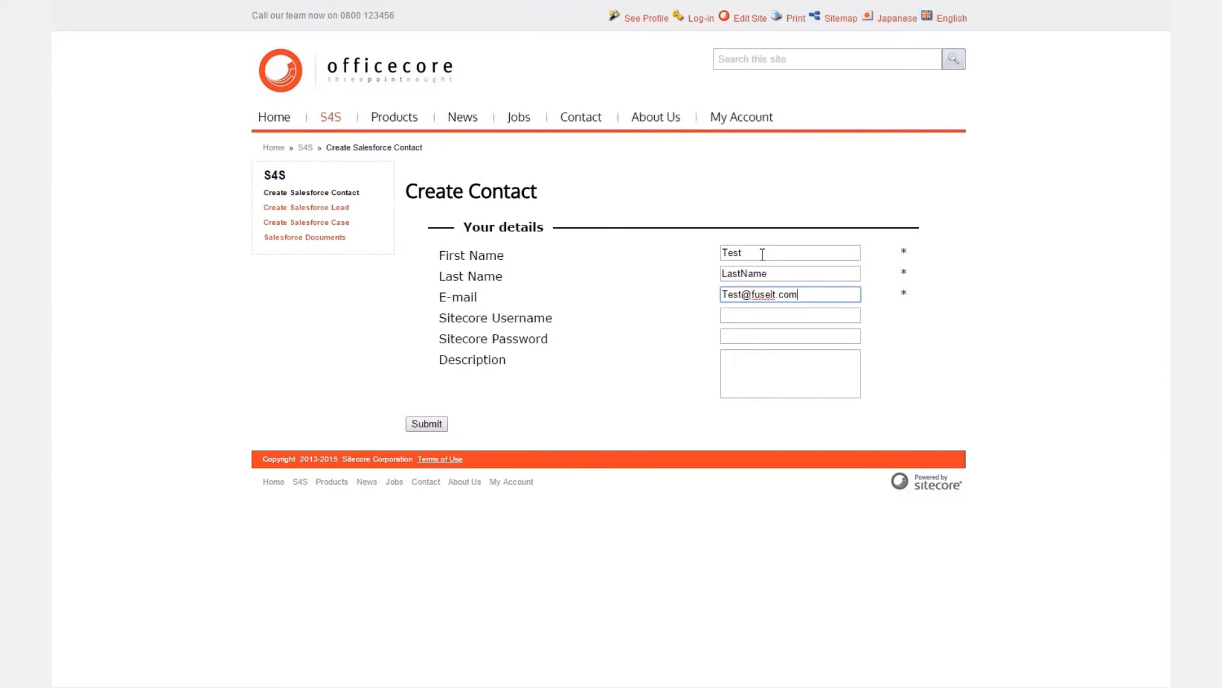
pyautogui.moveTo(751, 352)
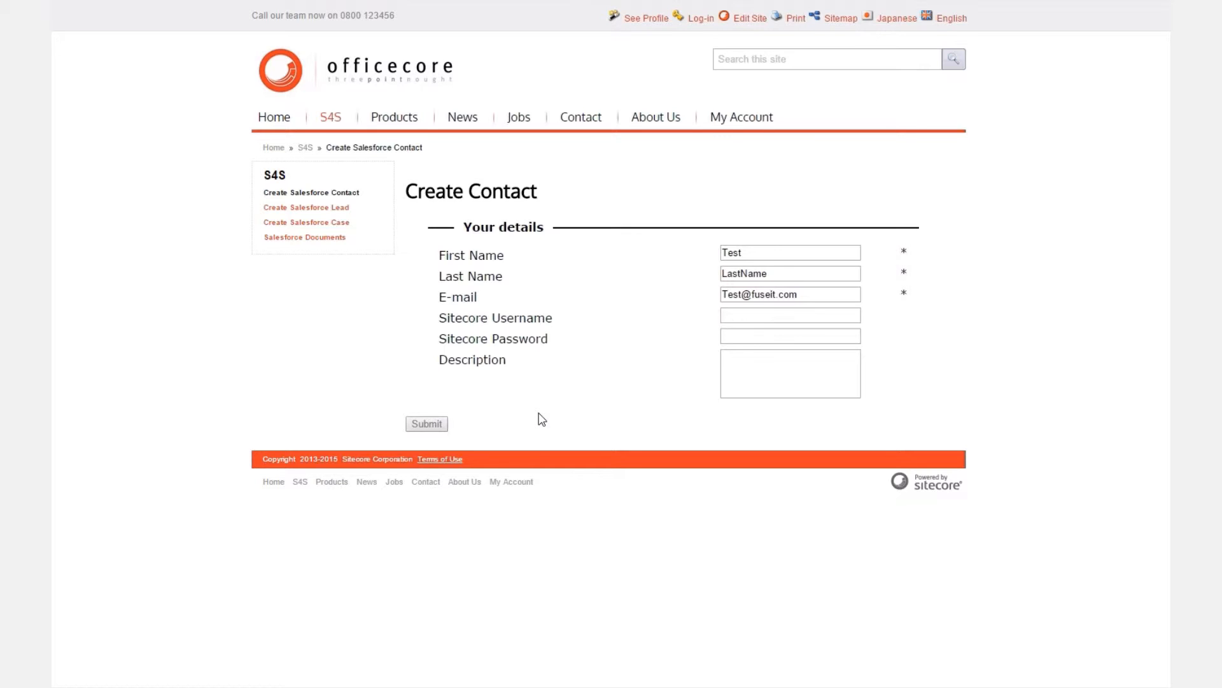
# Submit the form and view the new LastName_Test contact's Sitecore page history.
pyautogui.click(427, 422)
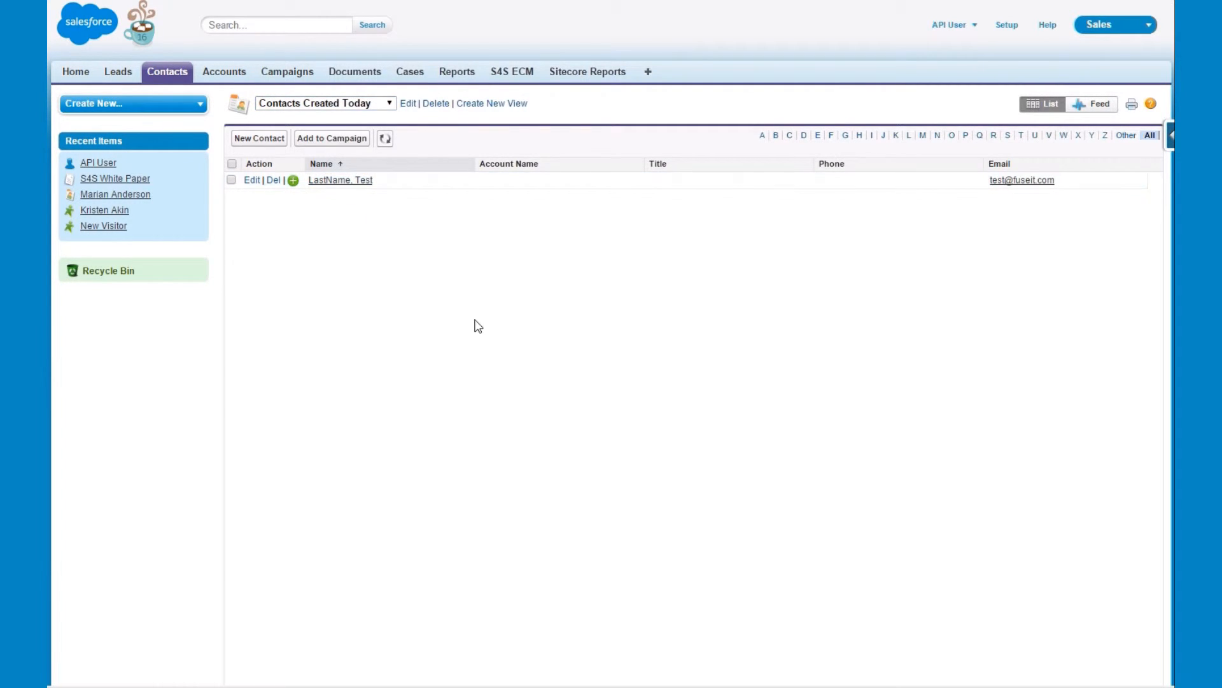
pyautogui.click(341, 180)
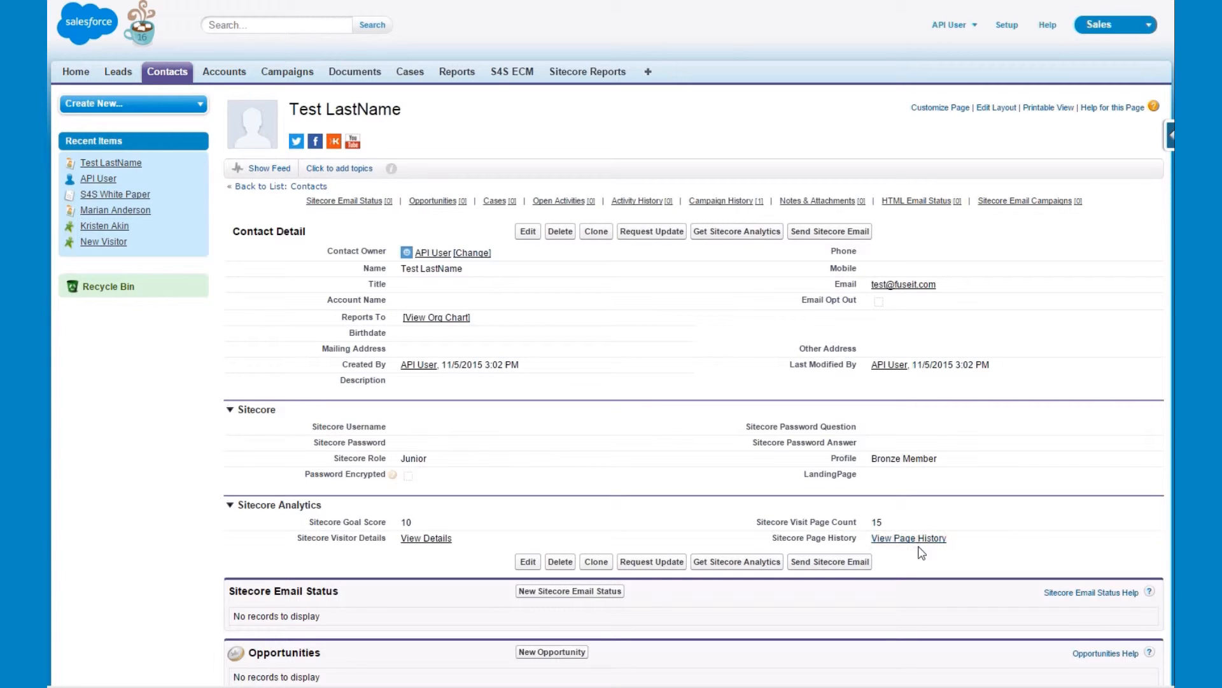
pyautogui.click(907, 538)
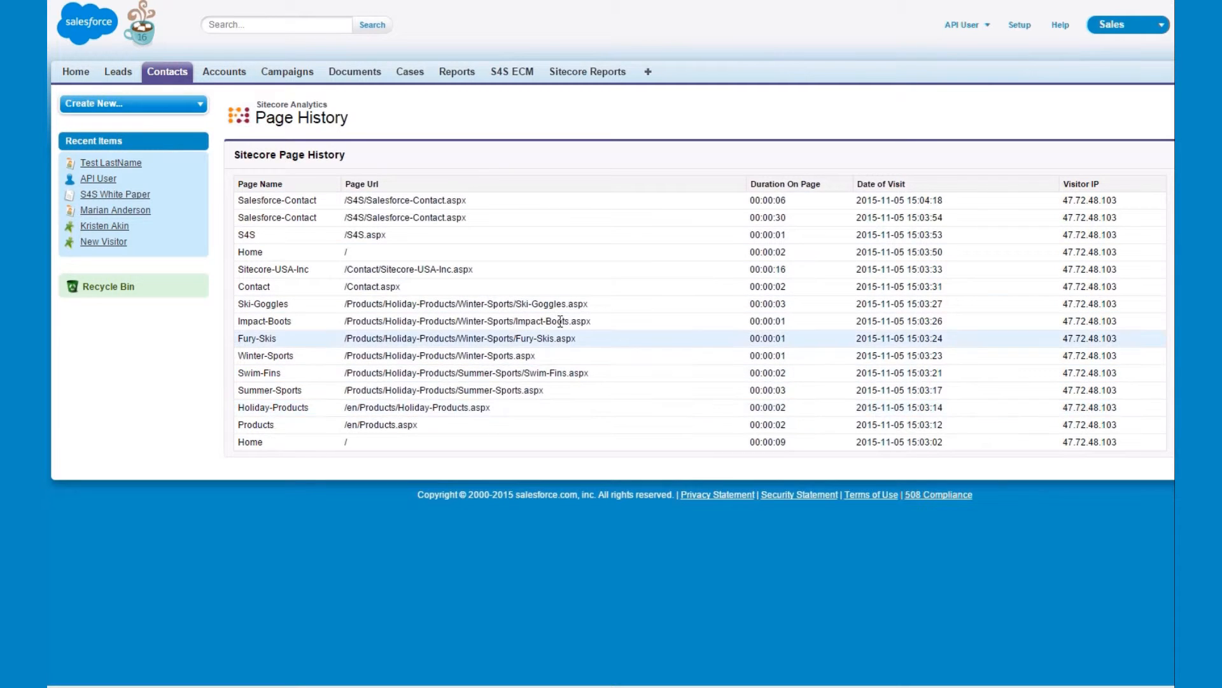
pyautogui.moveTo(519, 130)
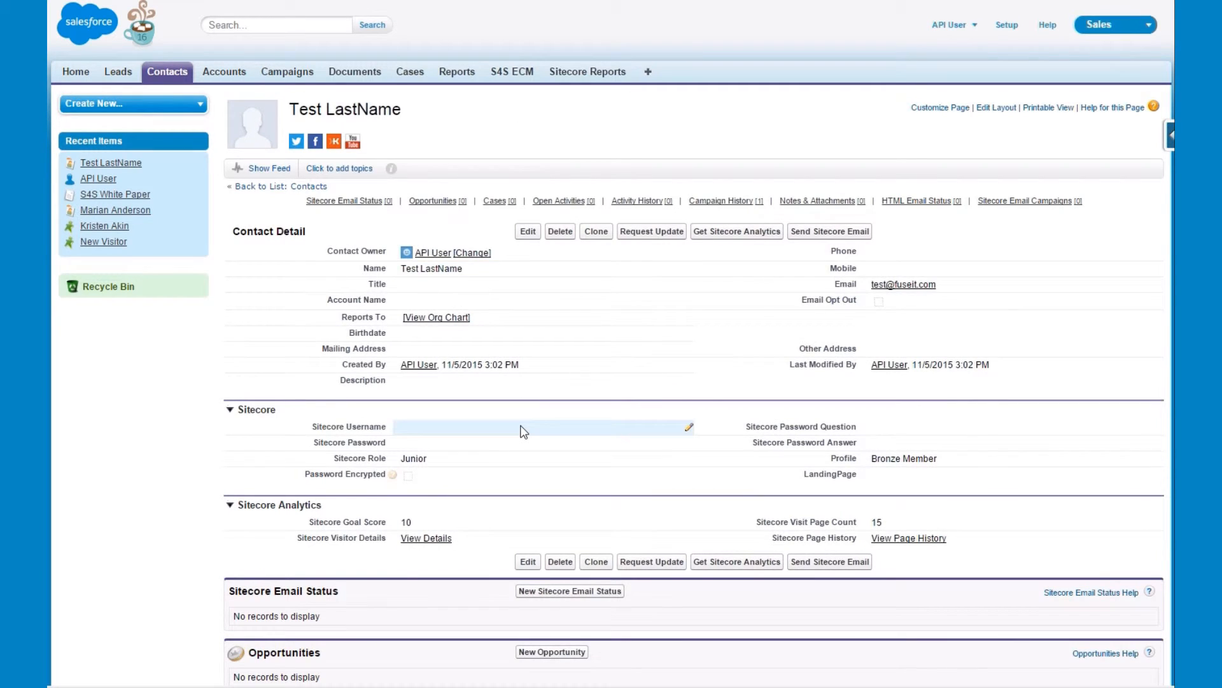
pyautogui.moveTo(505, 429)
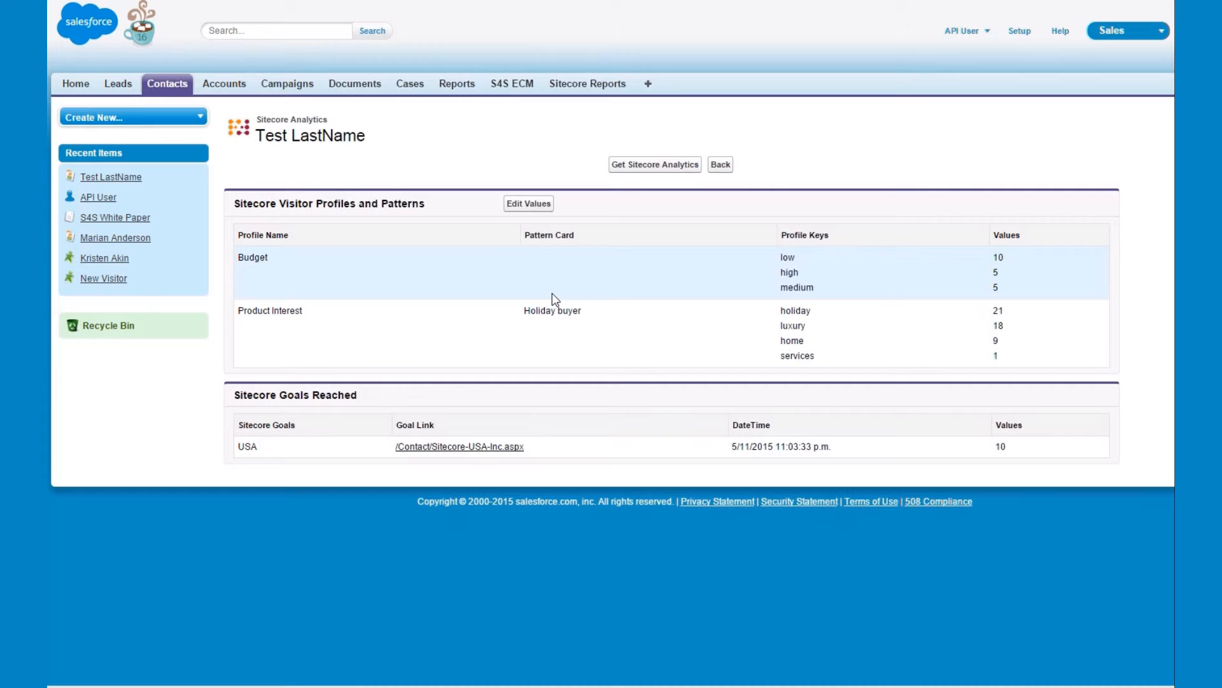
pyautogui.moveTo(561, 292)
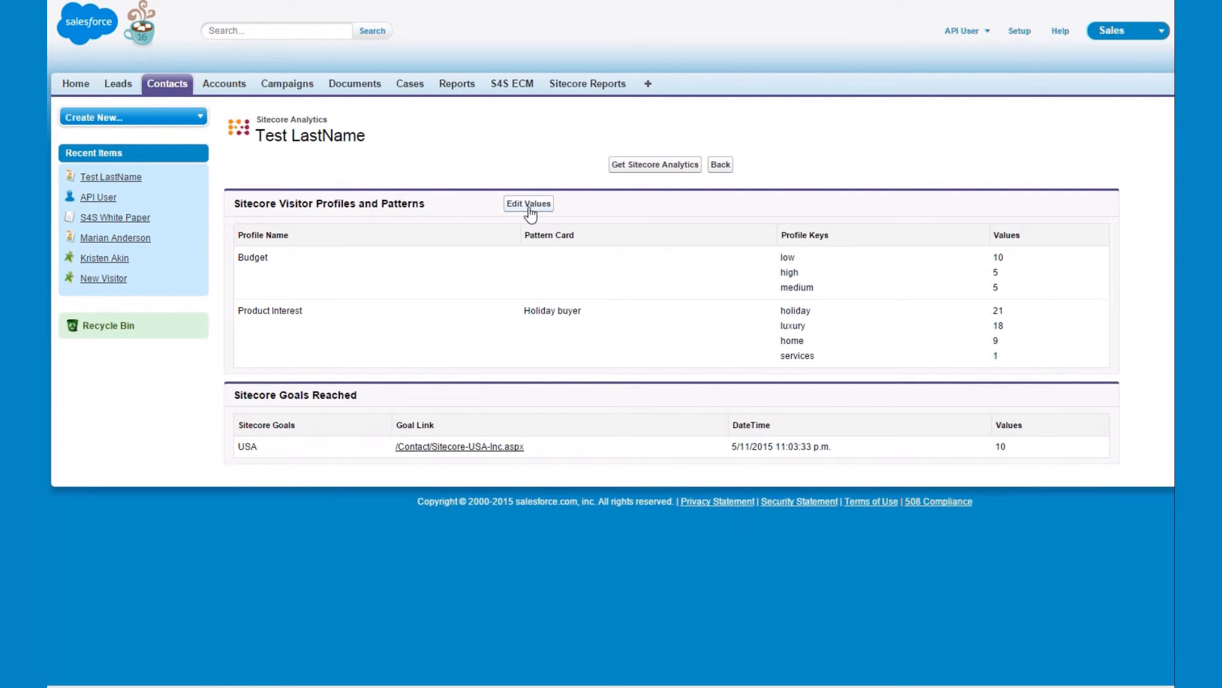
# Edit the Product Interest values to holiday 0, luxury 2 and home 50.
pyautogui.click(528, 204)
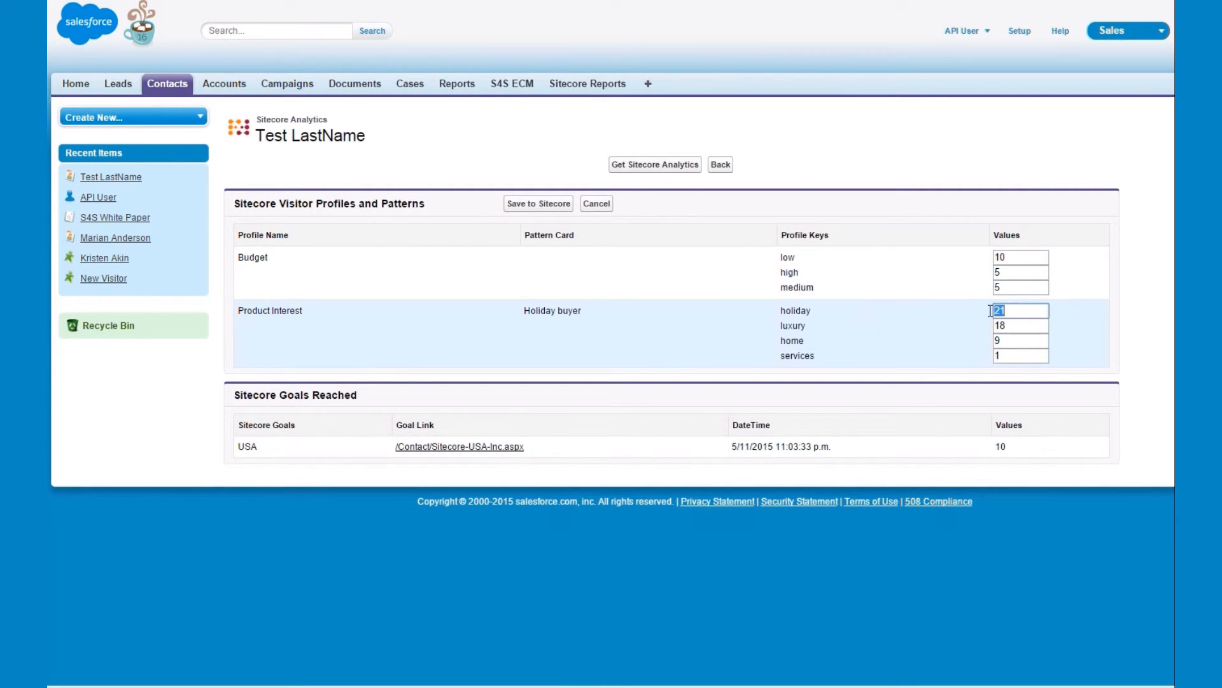
pyautogui.write('0')
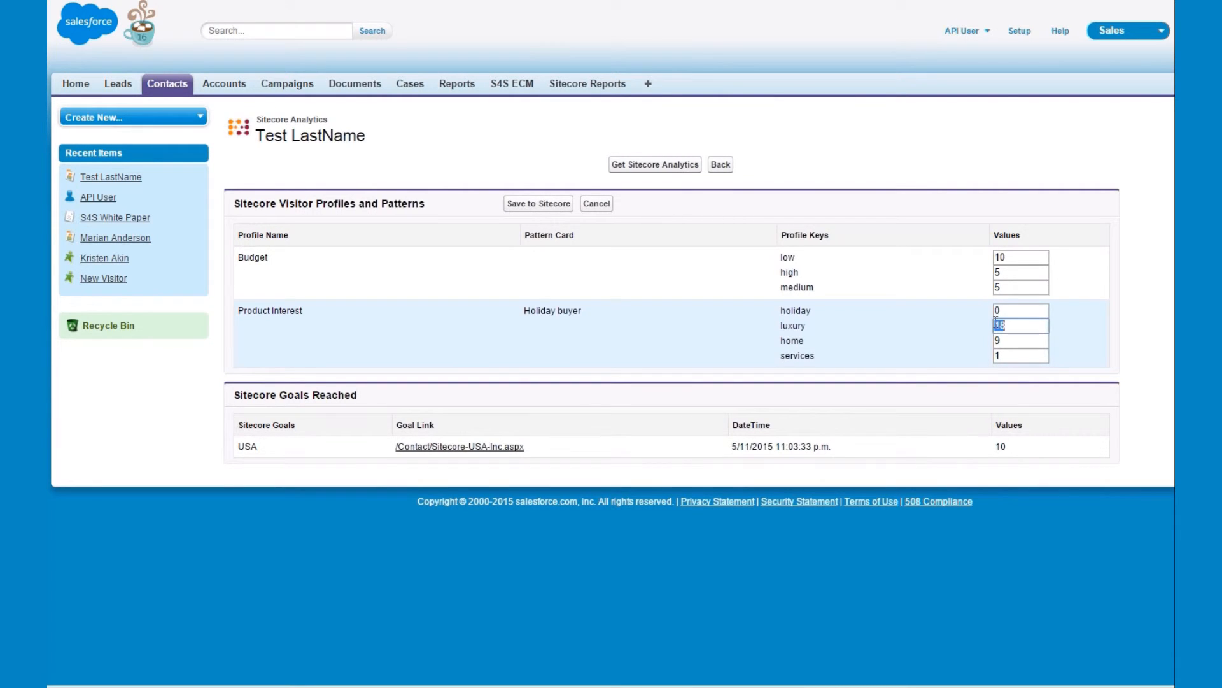
pyautogui.write('2')
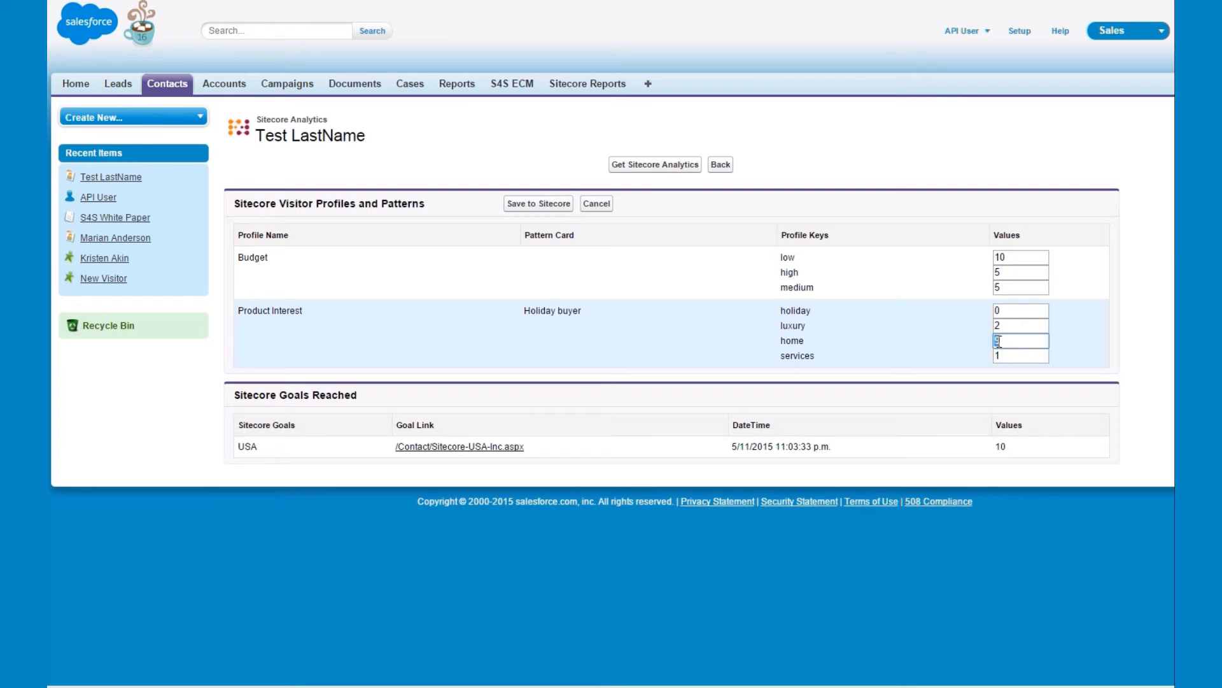
pyautogui.write('50')
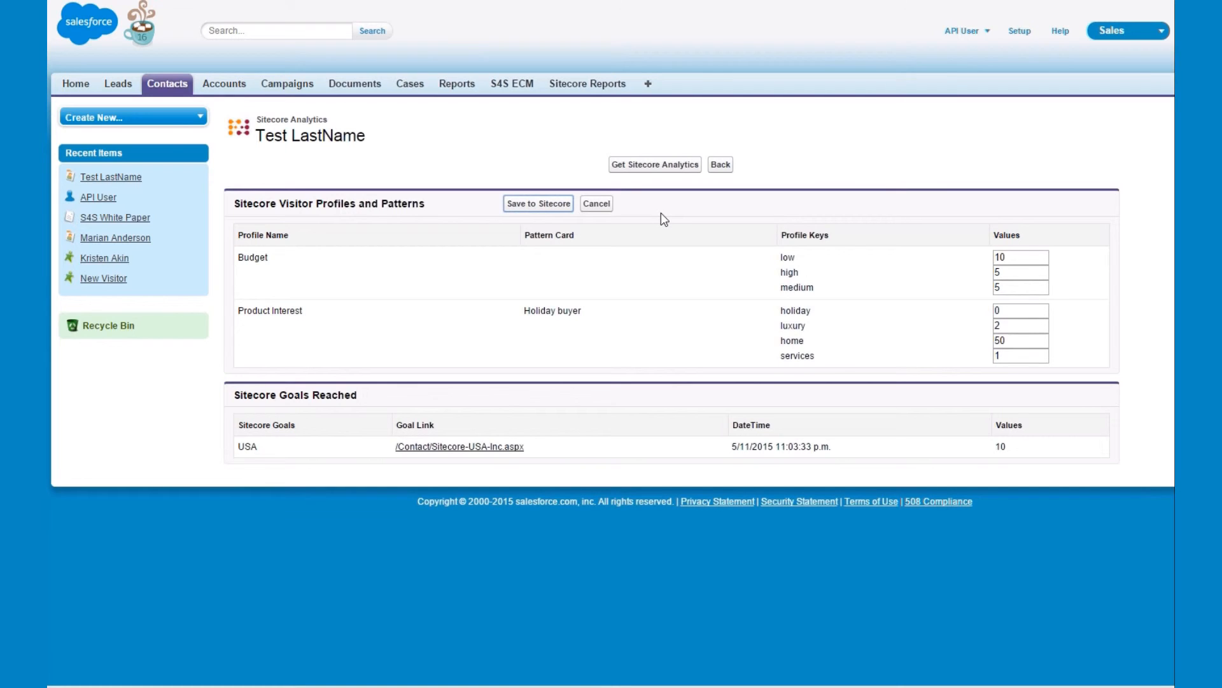
pyautogui.moveTo(658, 220)
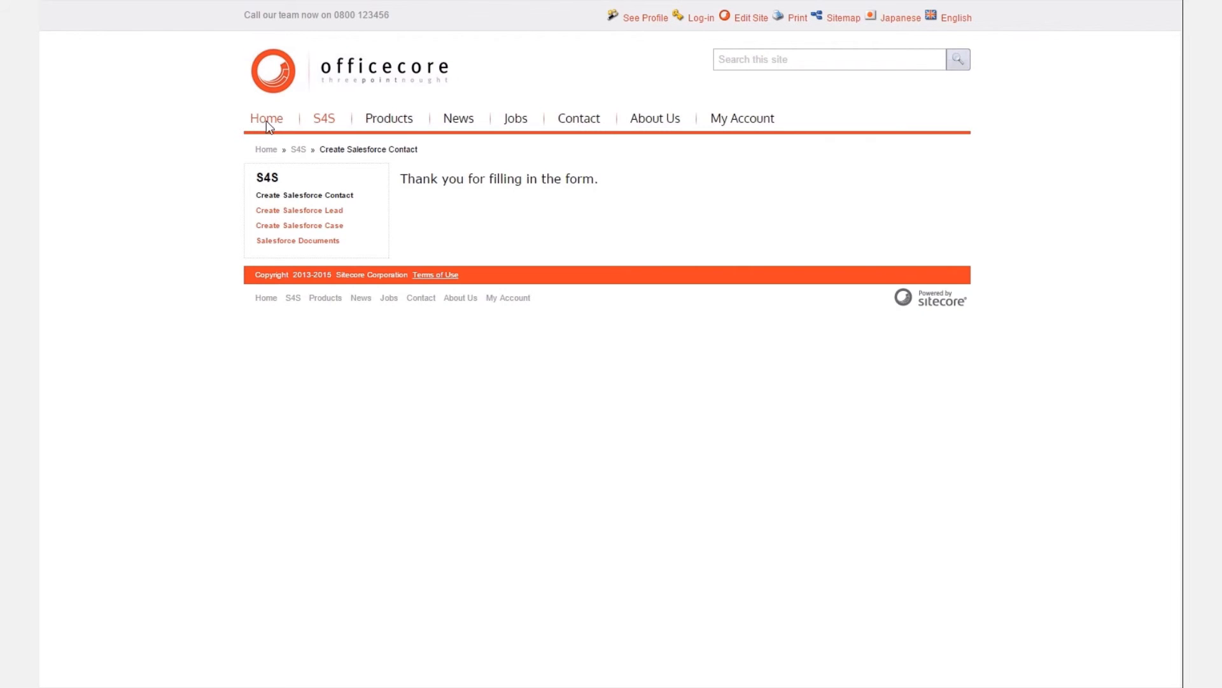
# Return to the home page showing the 'Welcome to Officecore!' banner.
pyautogui.click(266, 117)
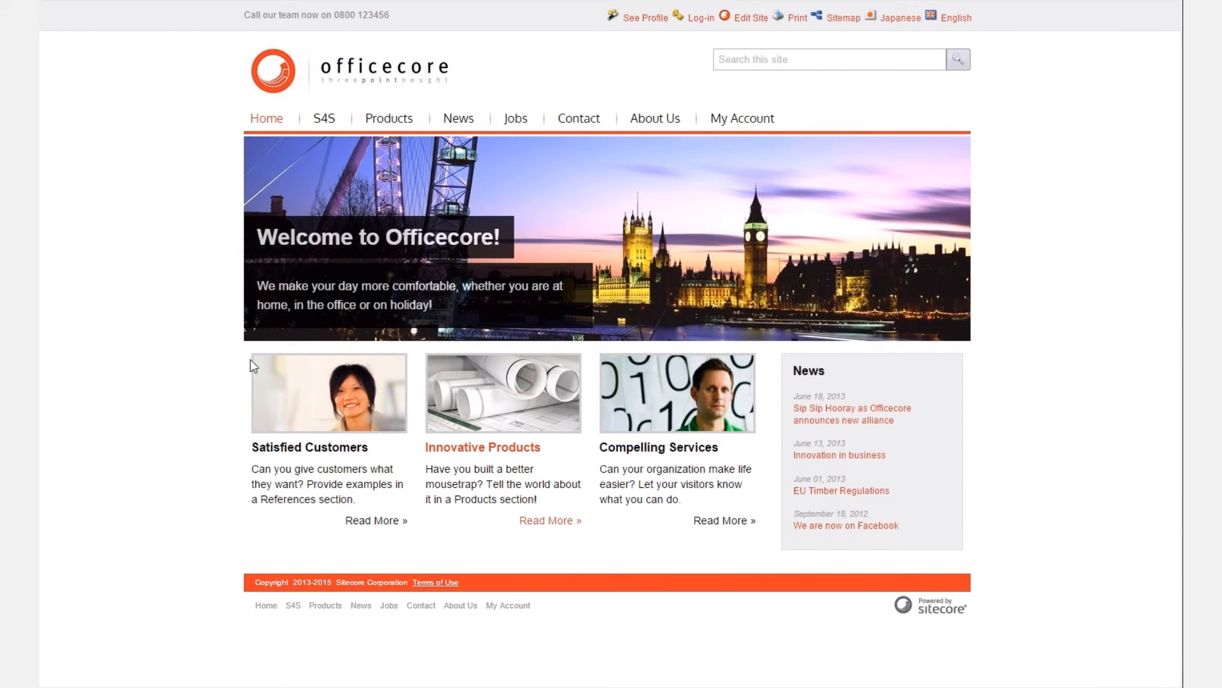
pyautogui.moveTo(684, 419)
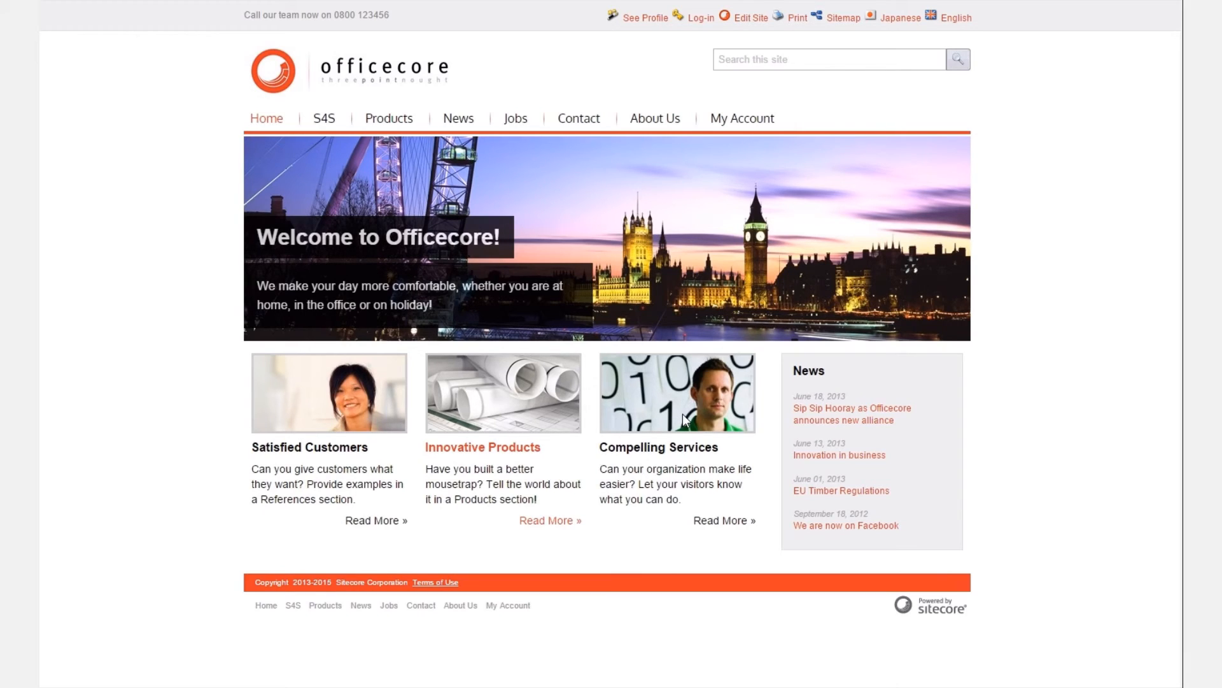
pyautogui.moveTo(674, 543)
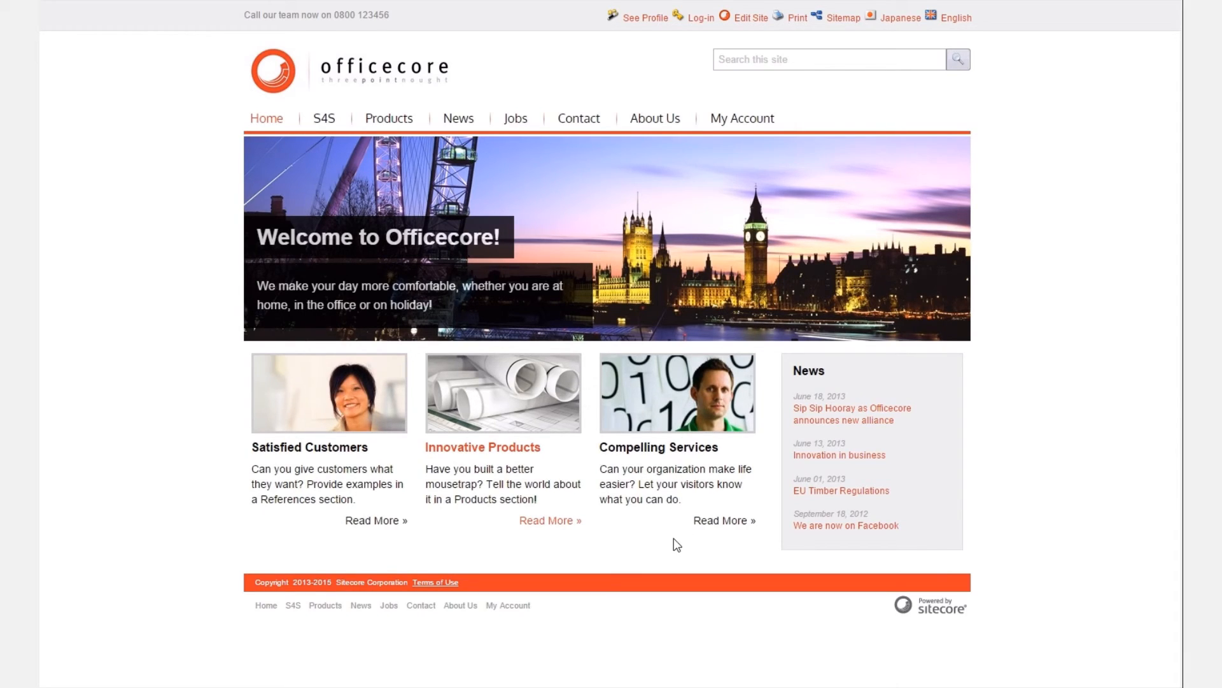